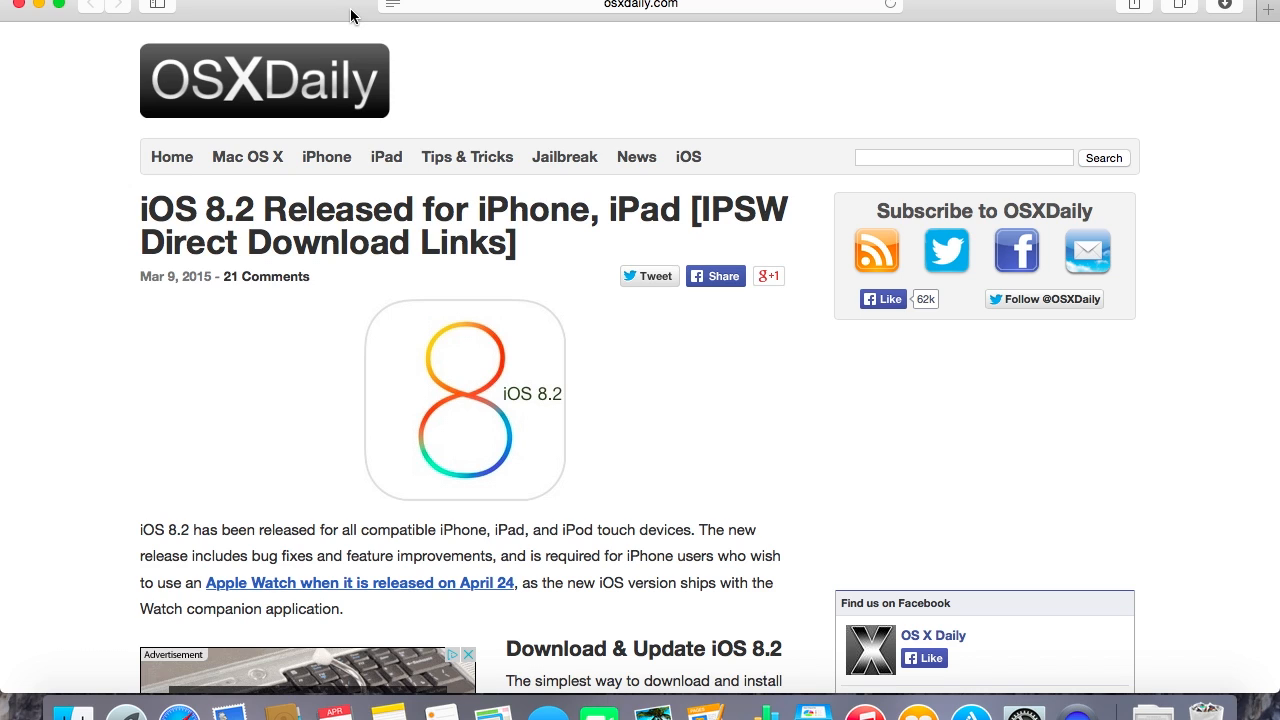
mouse_move(232, 124)
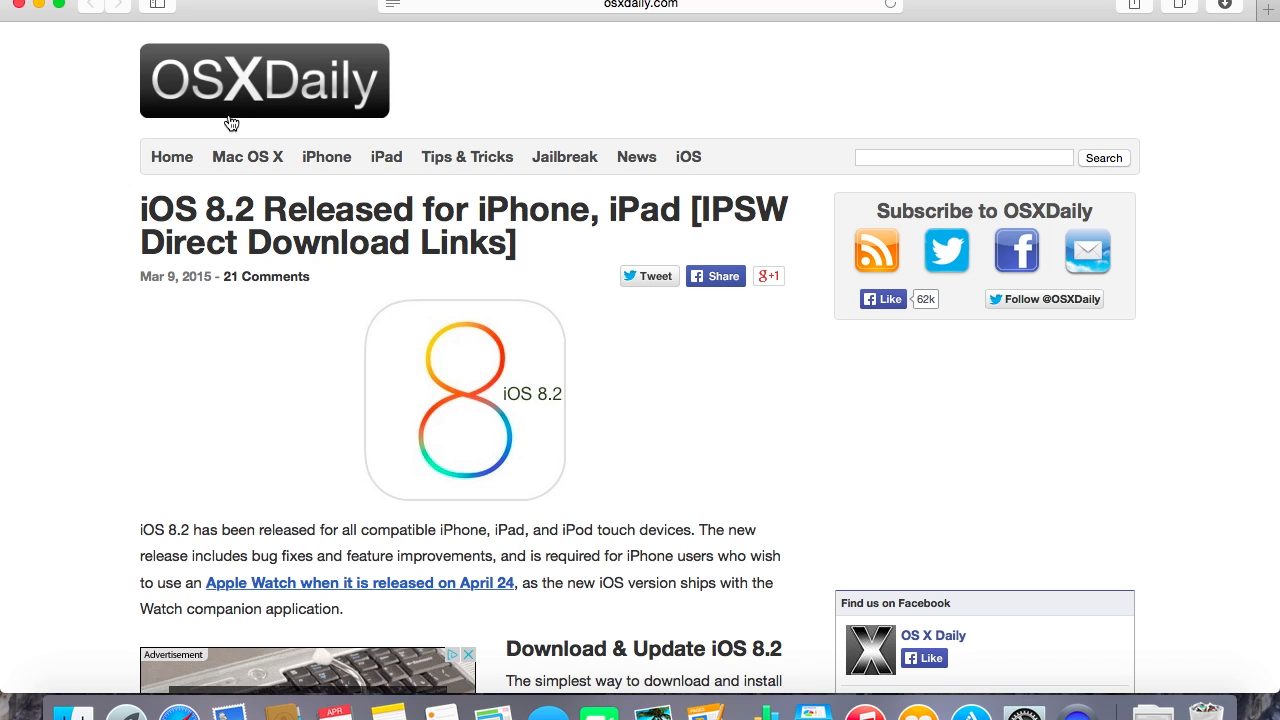
mouse_move(270, 312)
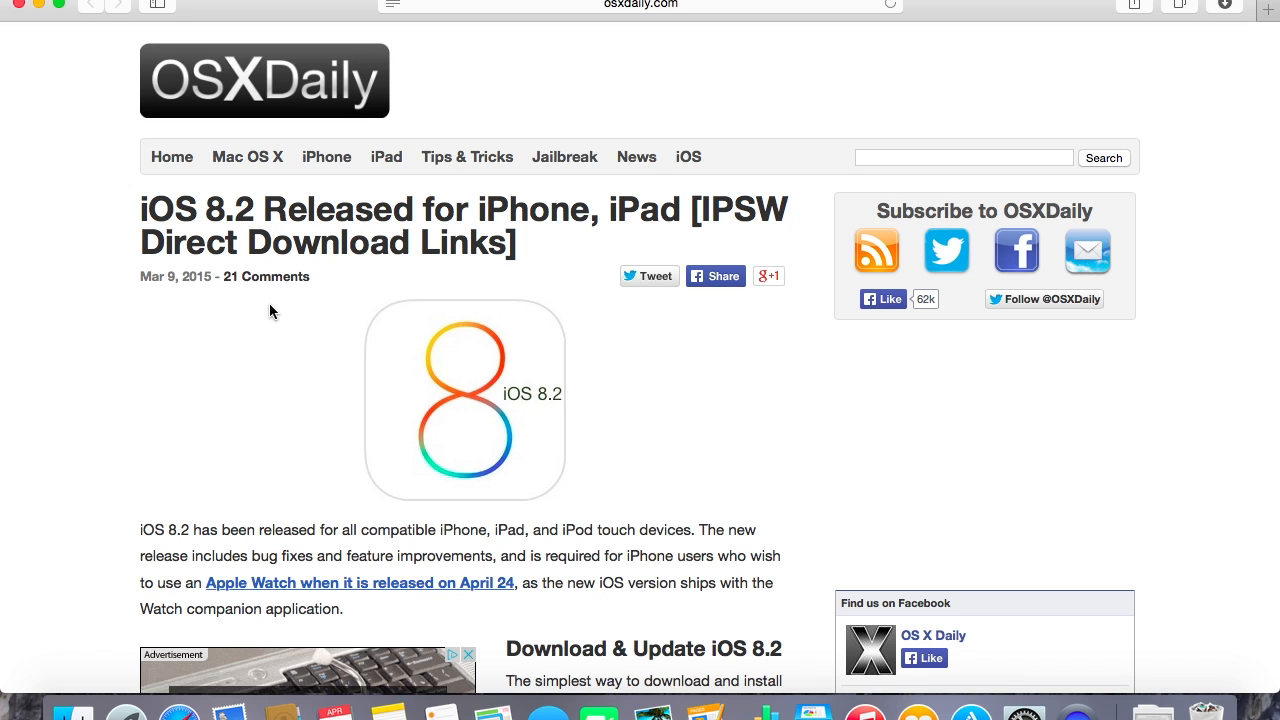
Scroll the OS X Daily article down to the iOS 8.2 IPSW links for iPhone 5C CDMA and GSM
scroll("down", 3)
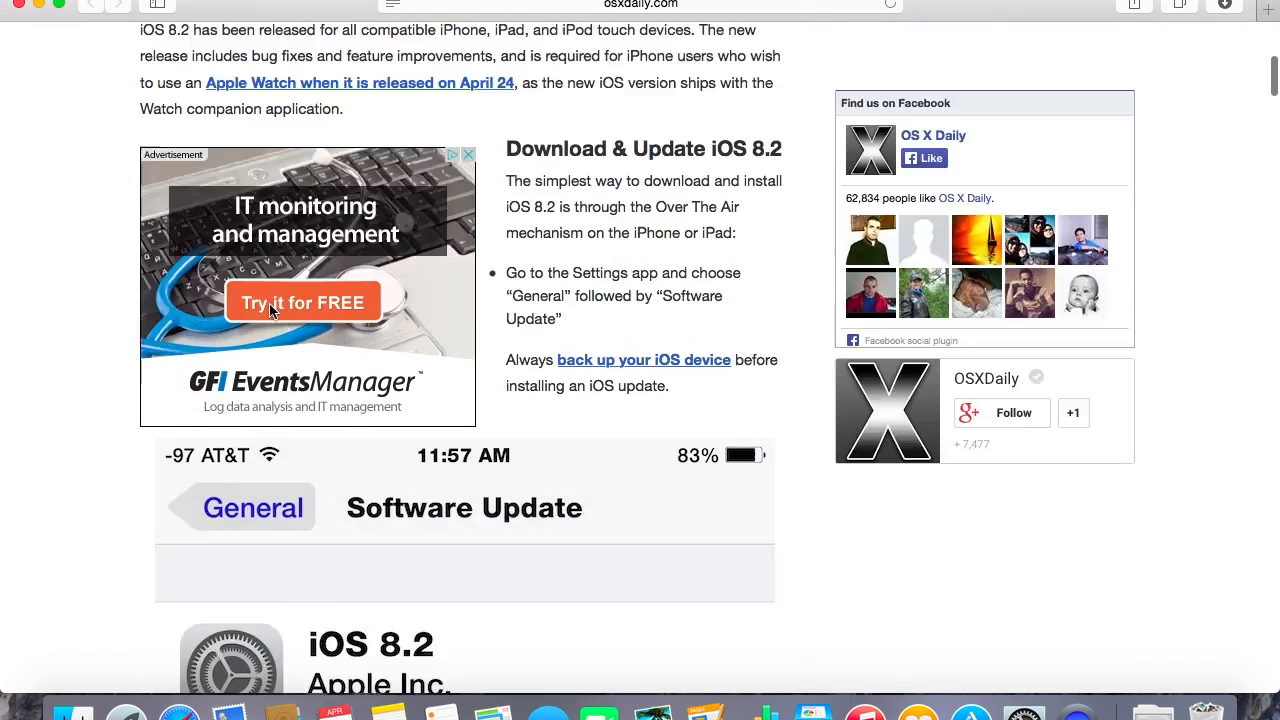
scroll("down", 3)
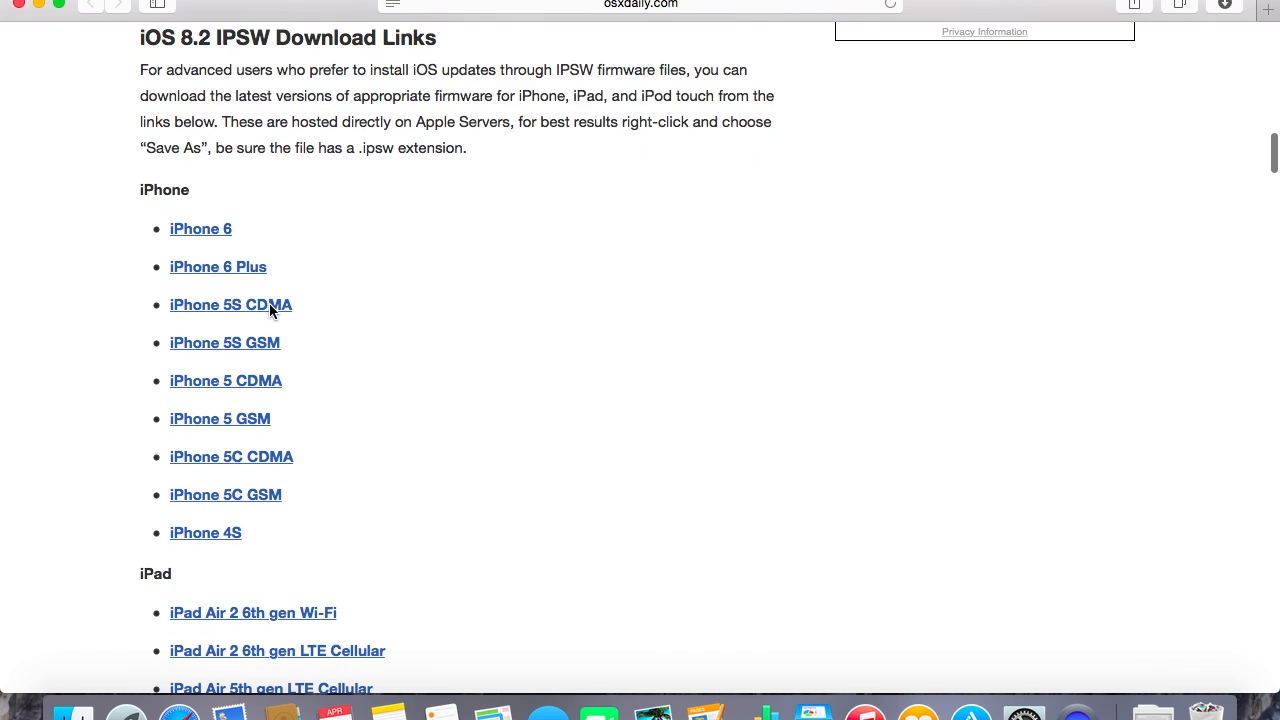
scroll("down", 3)
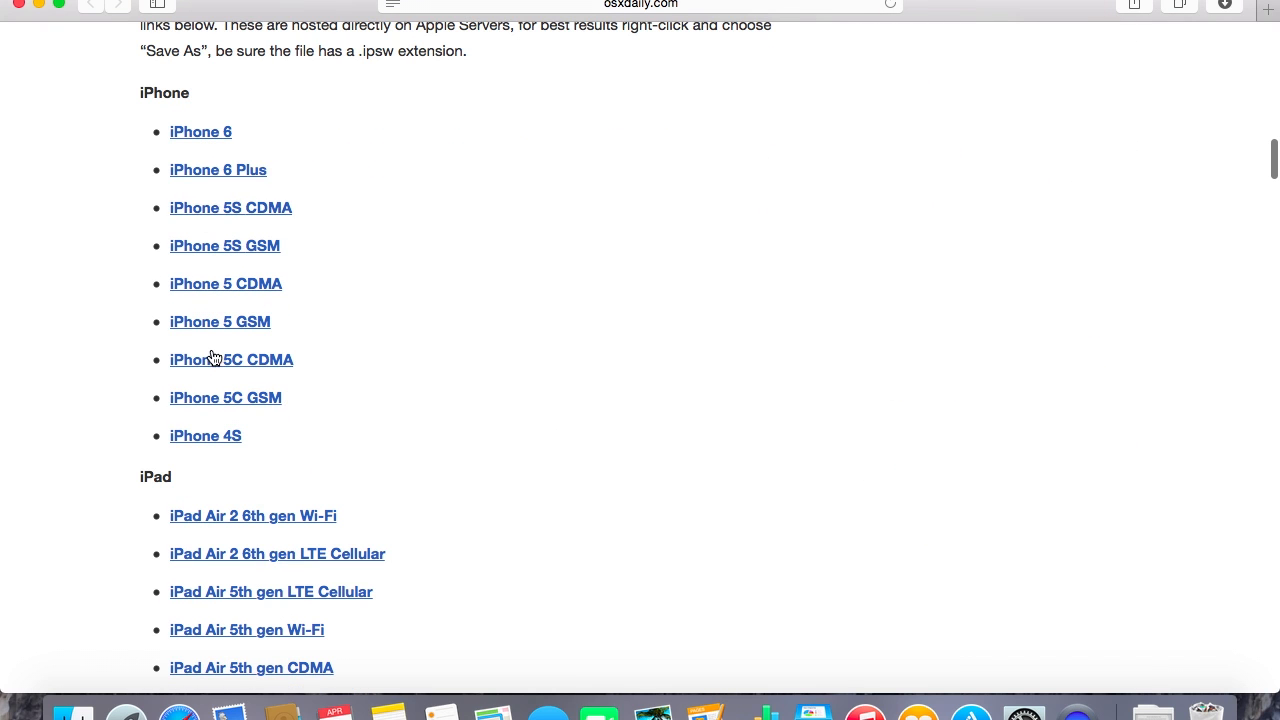
mouse_move(368, 444)
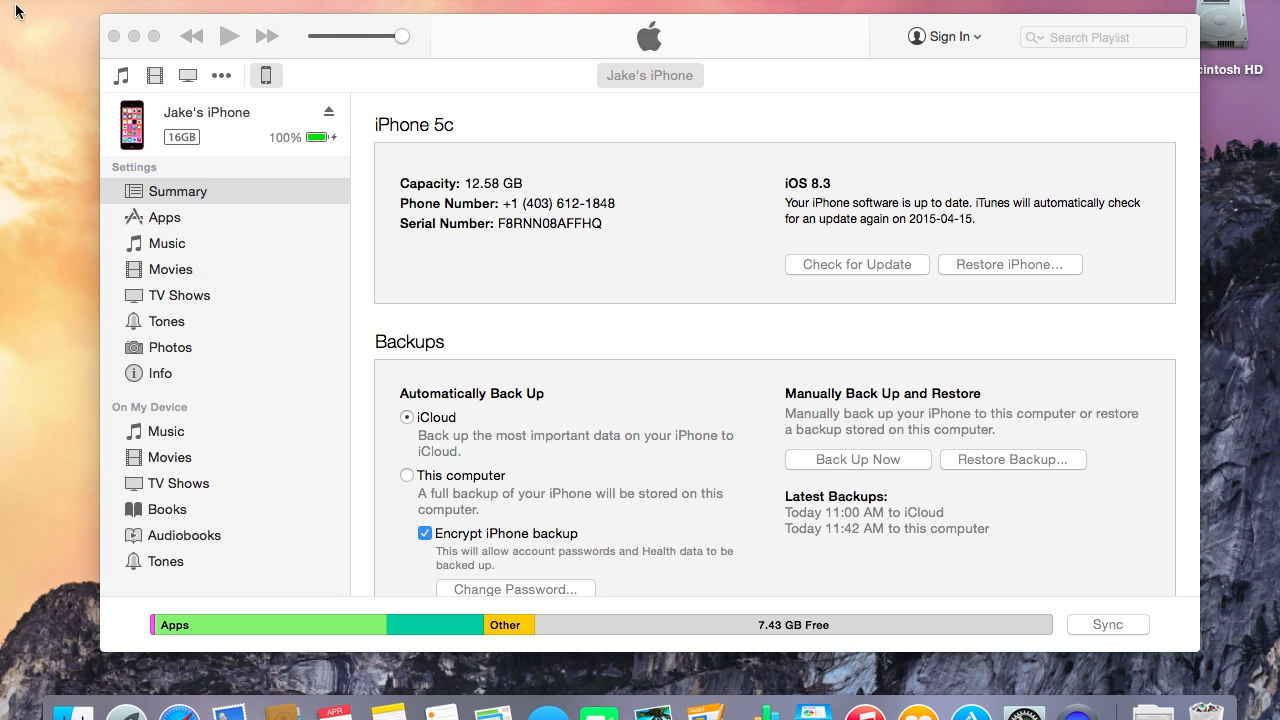
mouse_move(516, 36)
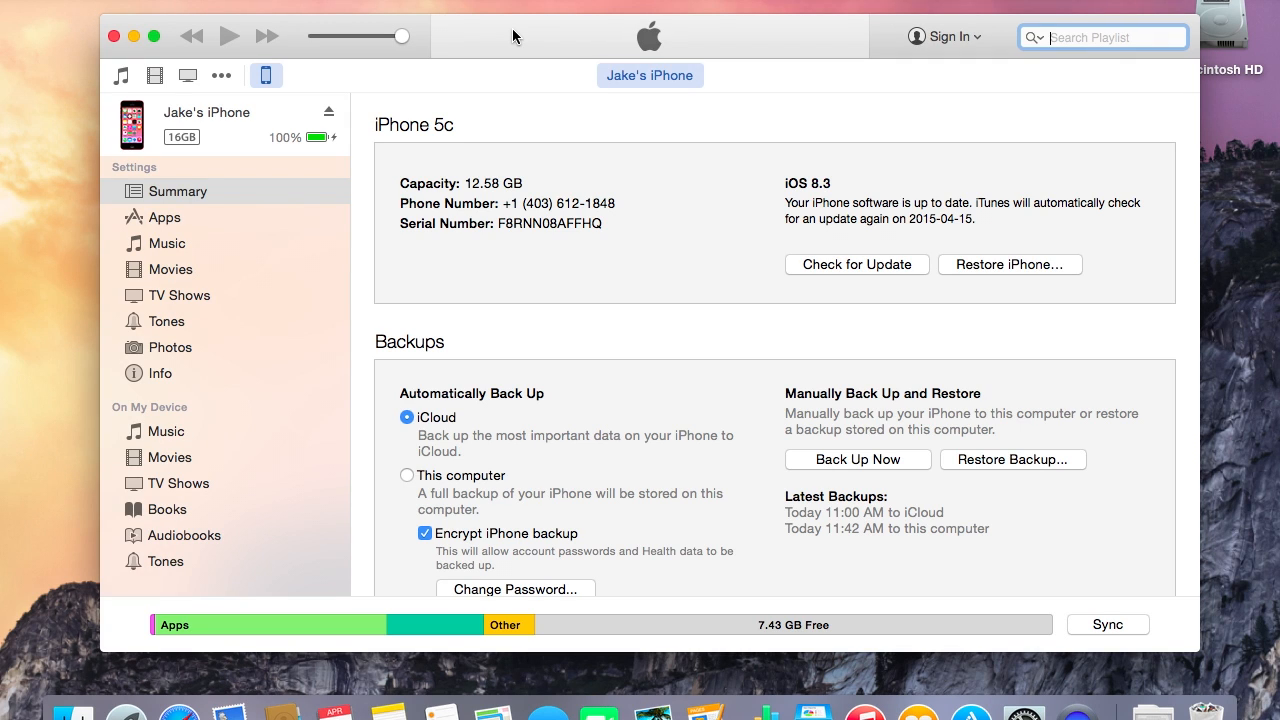
mouse_move(922, 224)
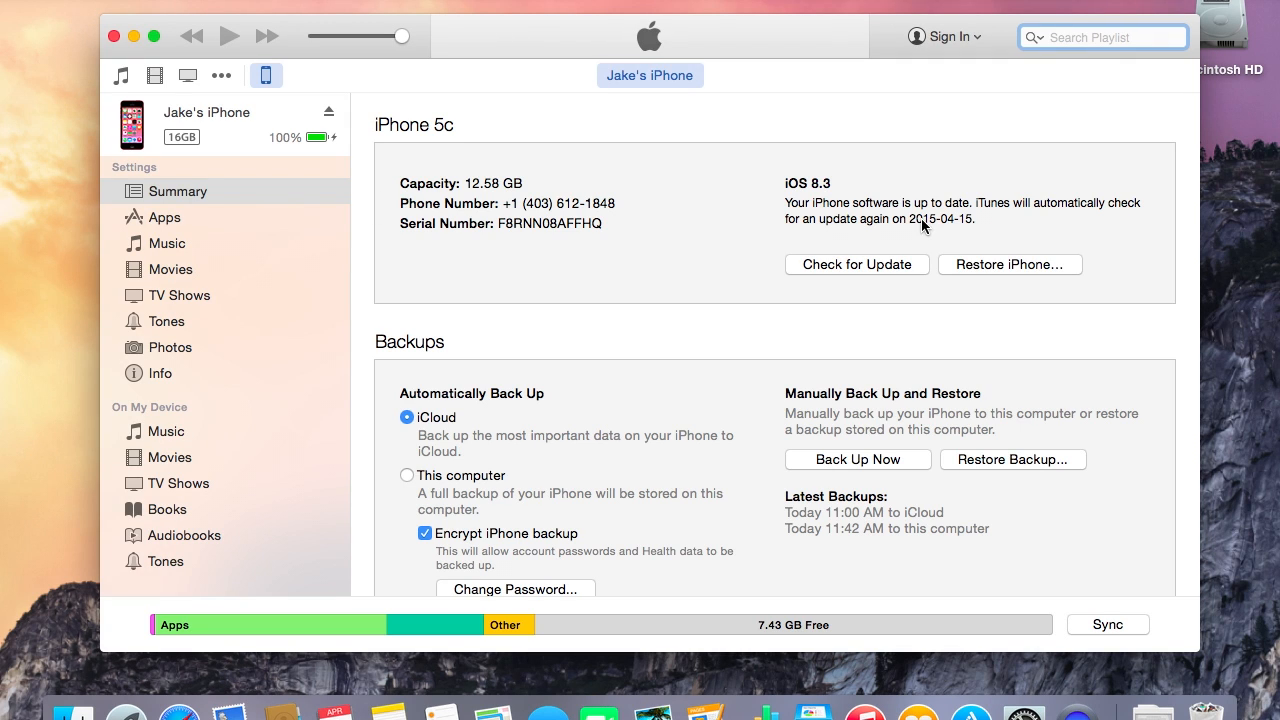
mouse_move(808, 230)
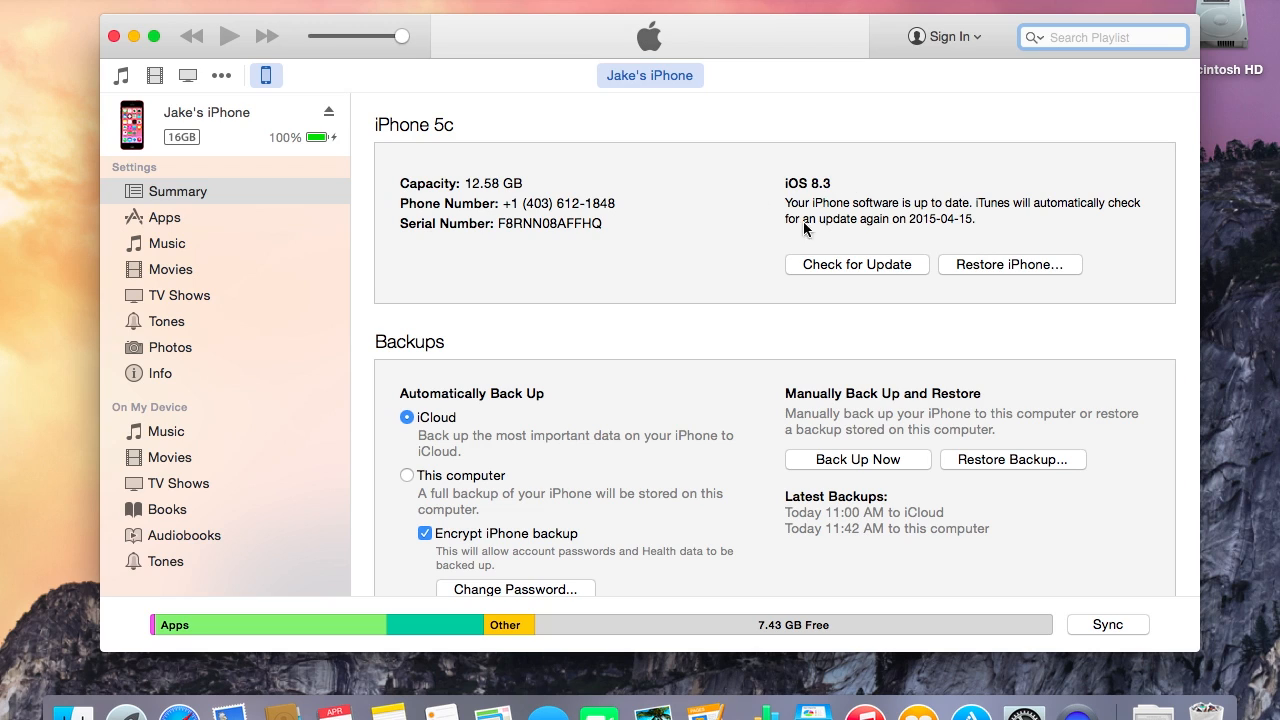
mouse_move(836, 218)
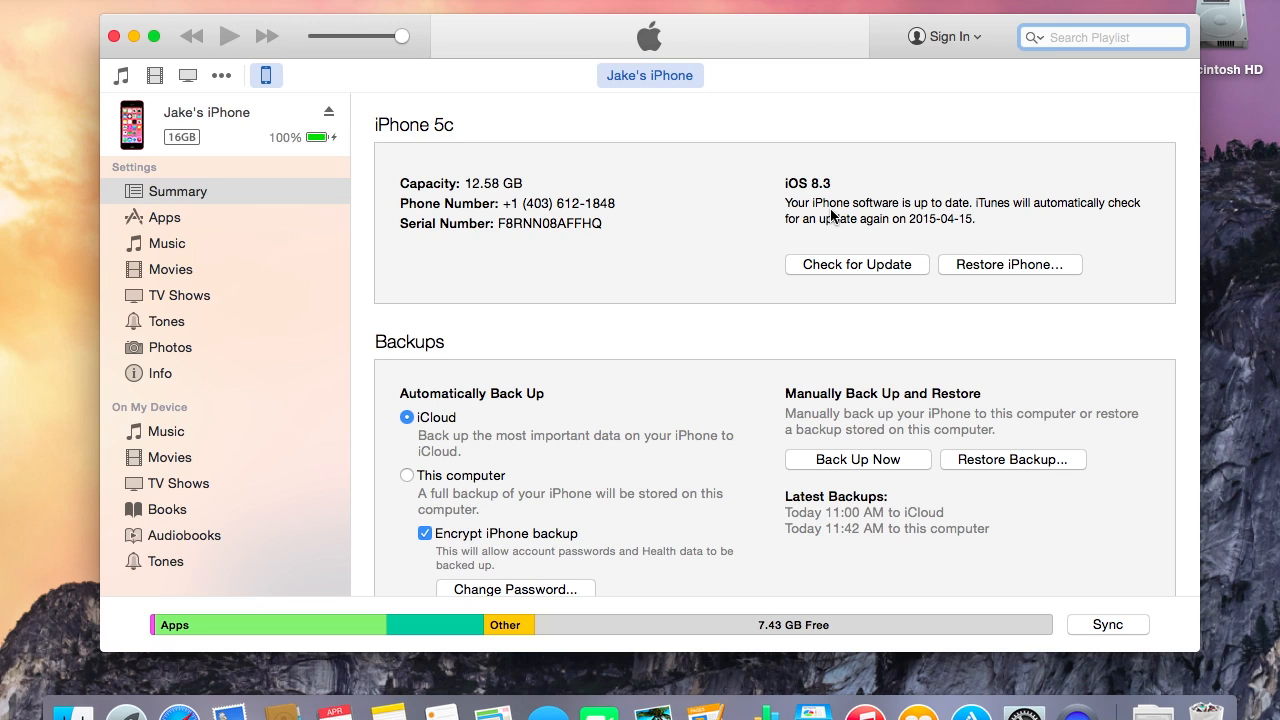
mouse_move(844, 264)
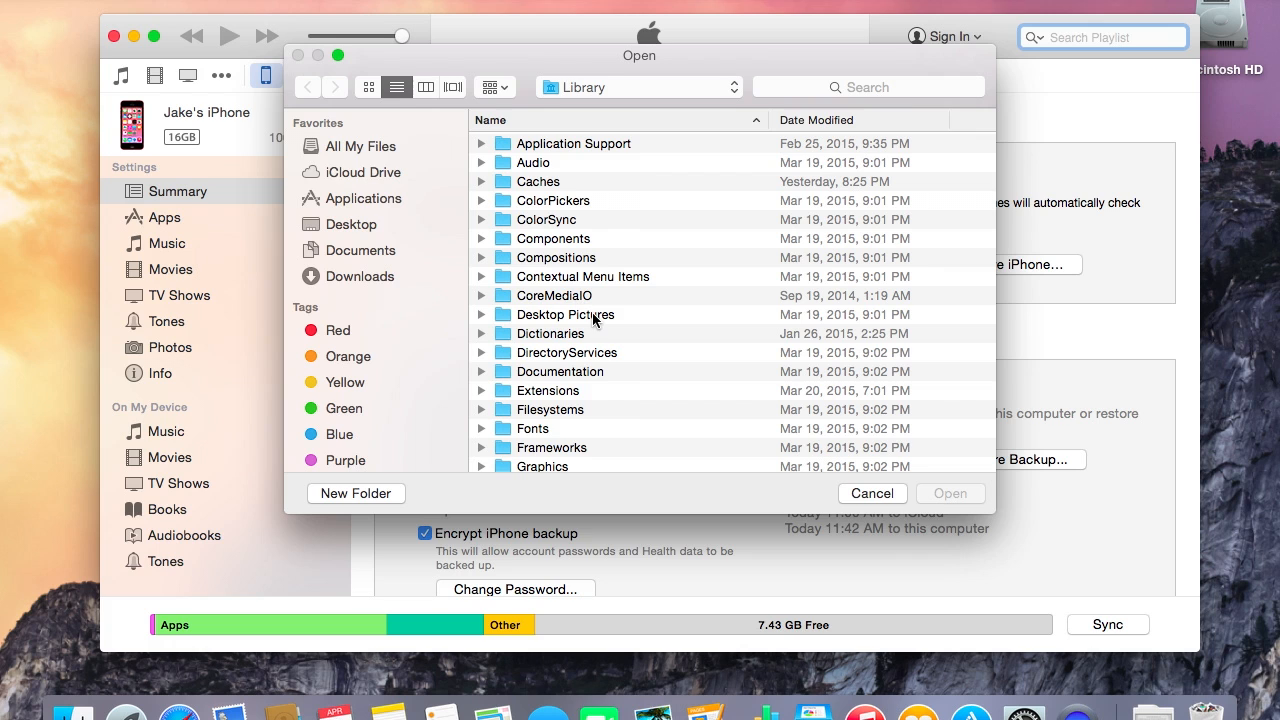
mouse_move(572, 70)
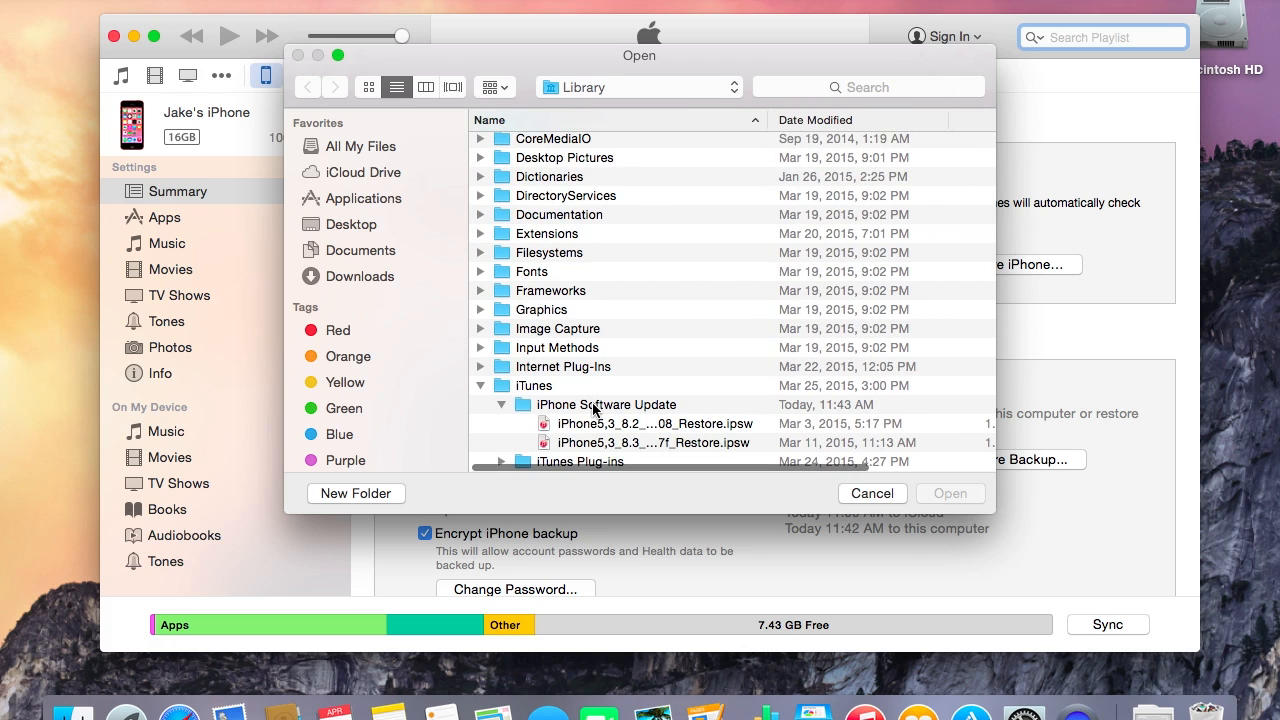
Select the iOS 8.2 Restore.ipsw for iPhone5,3 in the iPhone Software Update folder
scroll("down", 3)
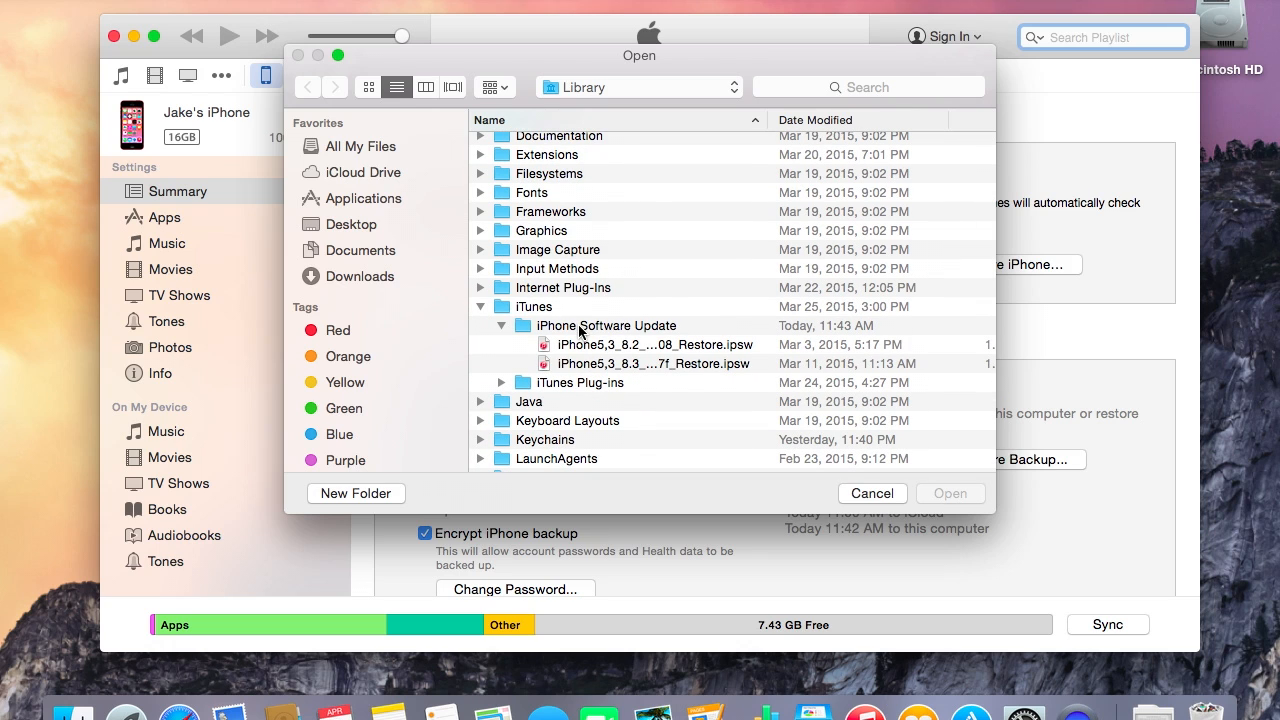
mouse_move(624, 362)
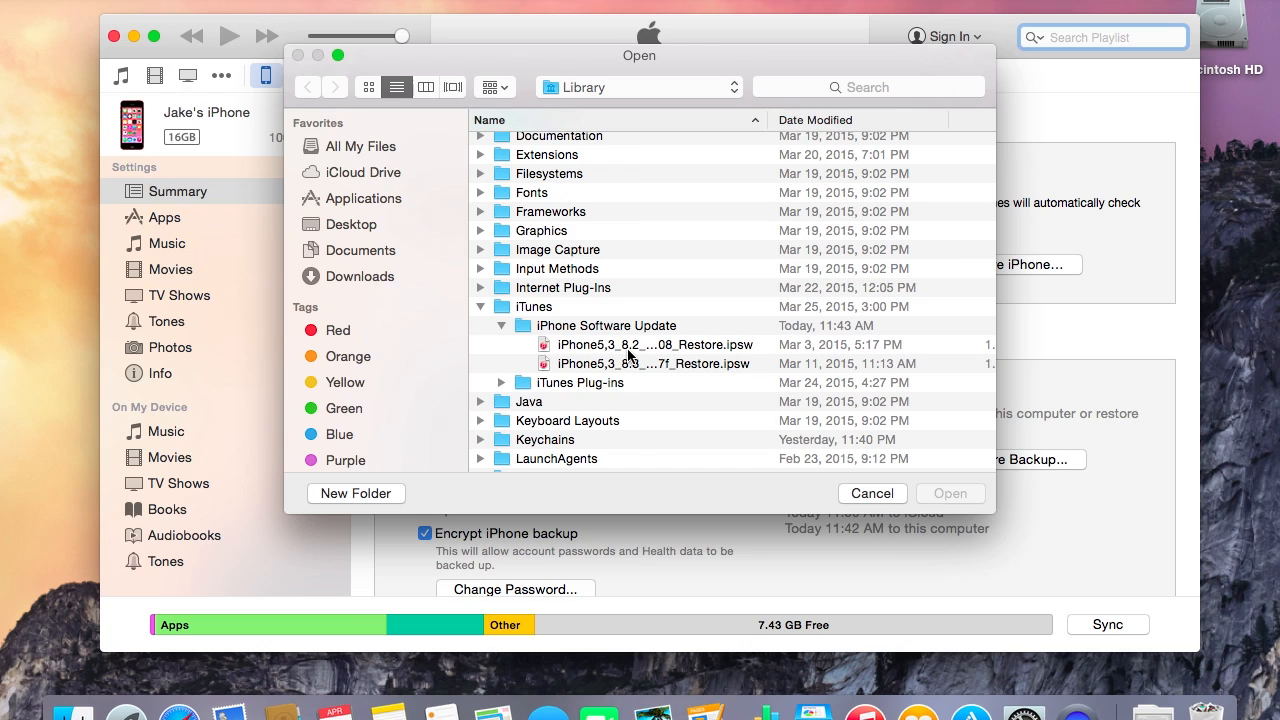
mouse_move(440, 370)
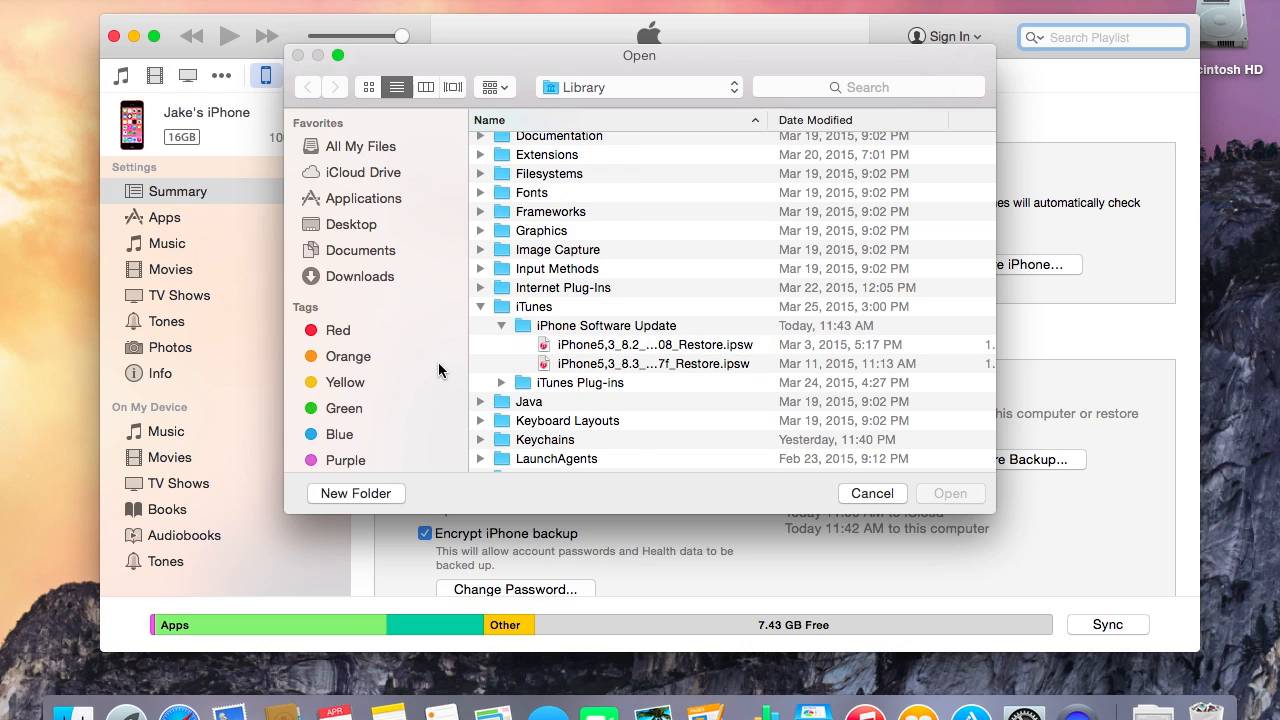
mouse_move(378, 284)
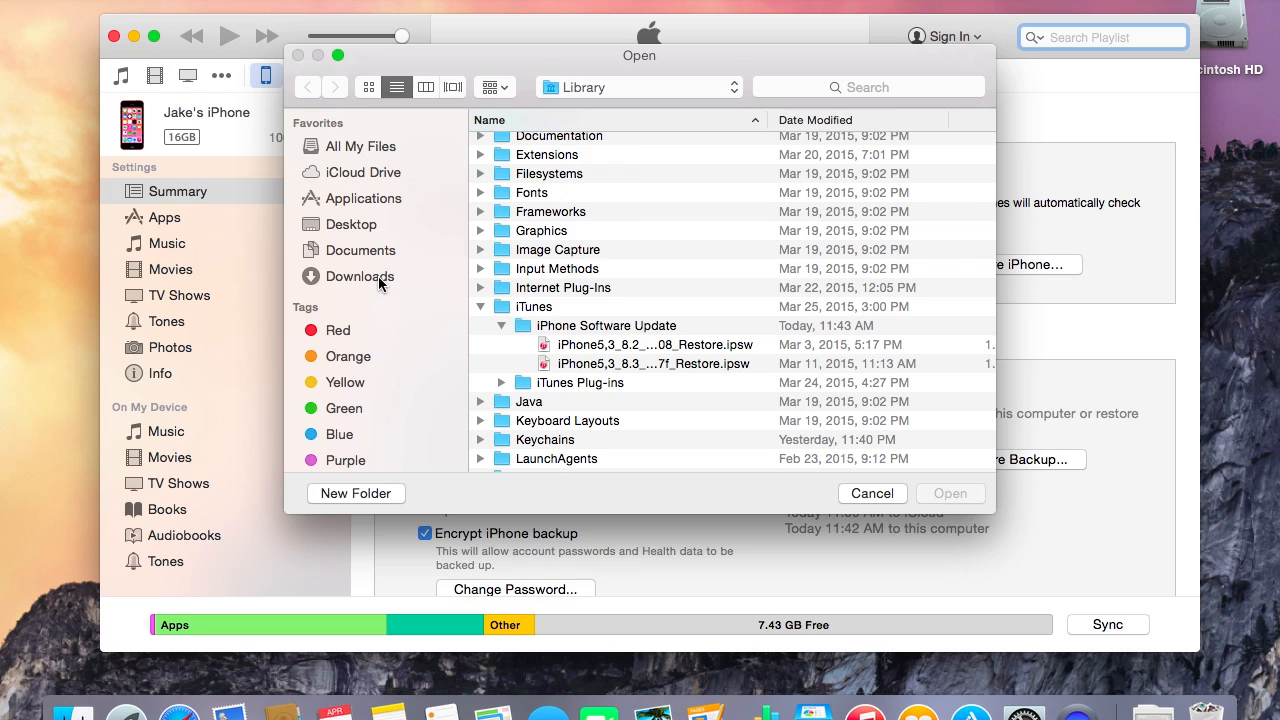
mouse_move(640, 350)
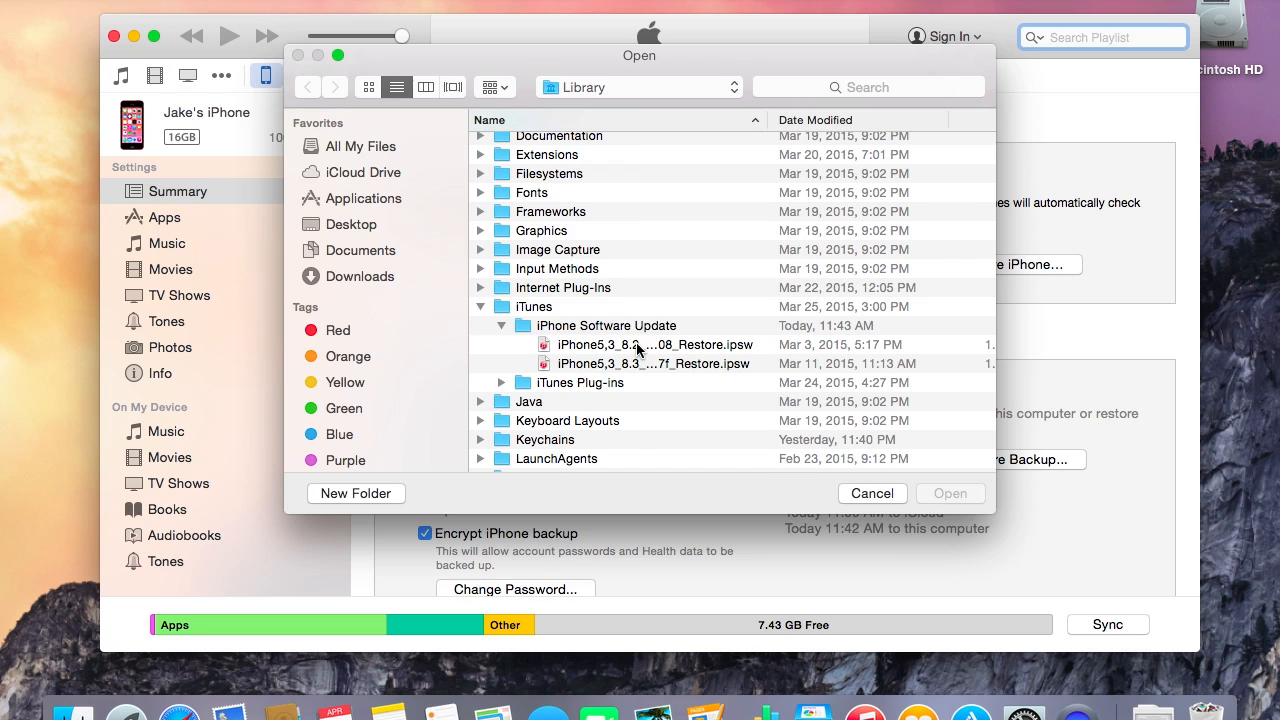
left_click(656, 344)
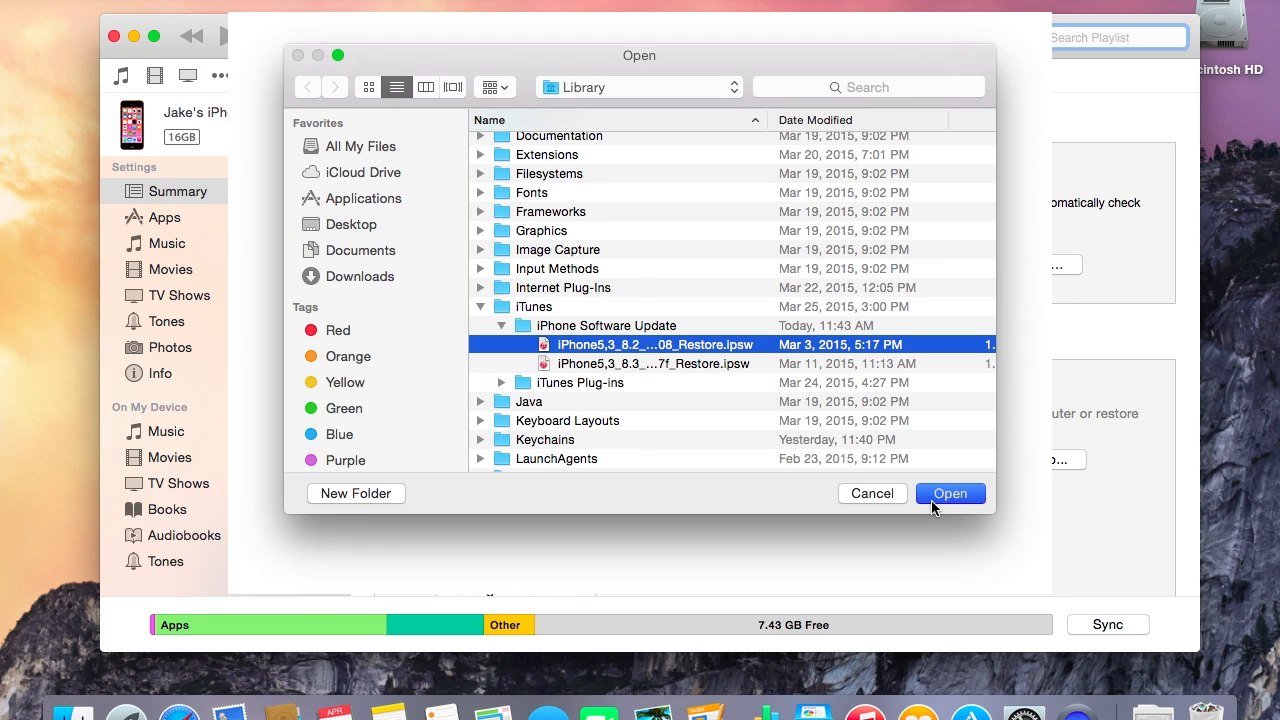
Load the chosen iOS 8.2 restore file and confirm updating the iPhone to iOS 8.2
left_click(948, 492)
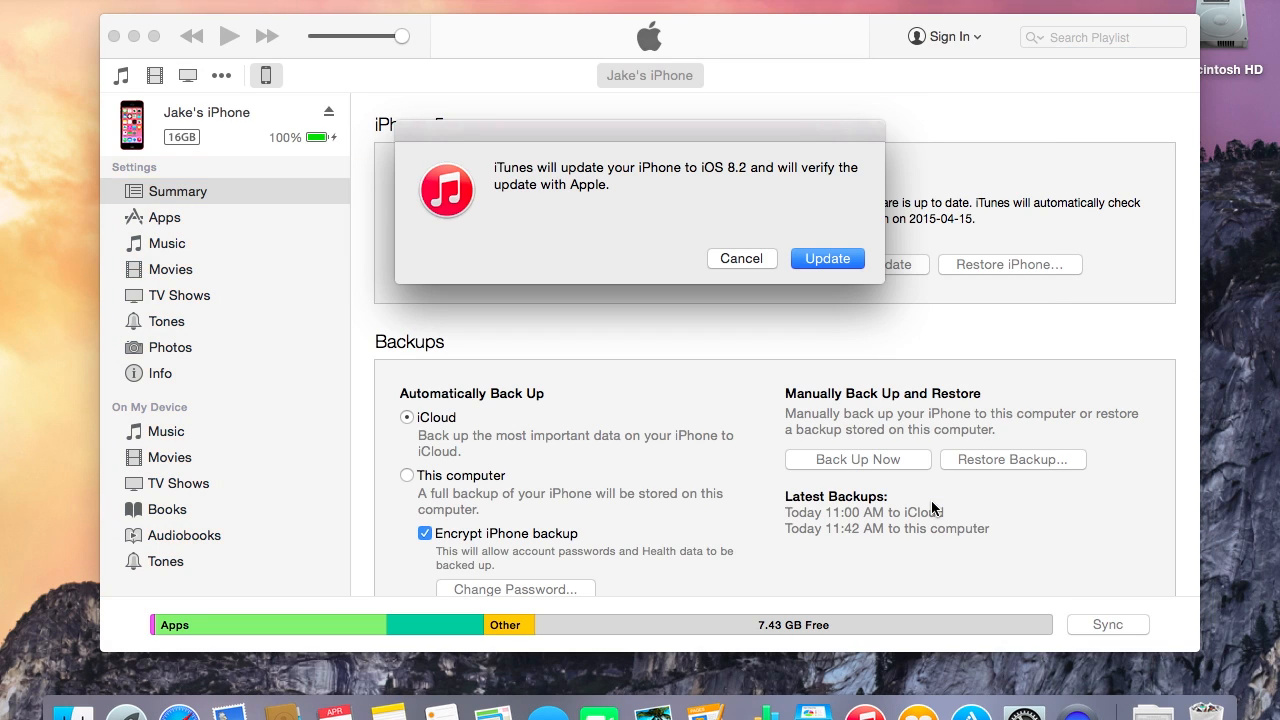
mouse_move(690, 182)
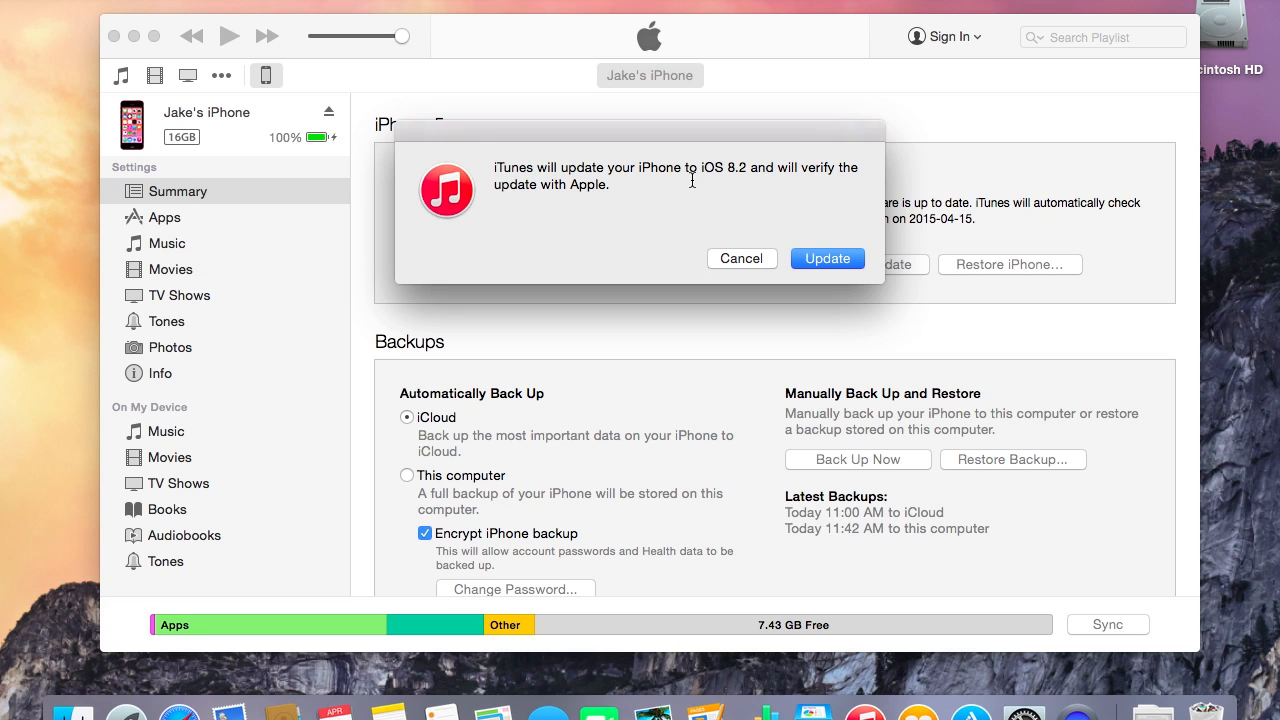
mouse_move(816, 240)
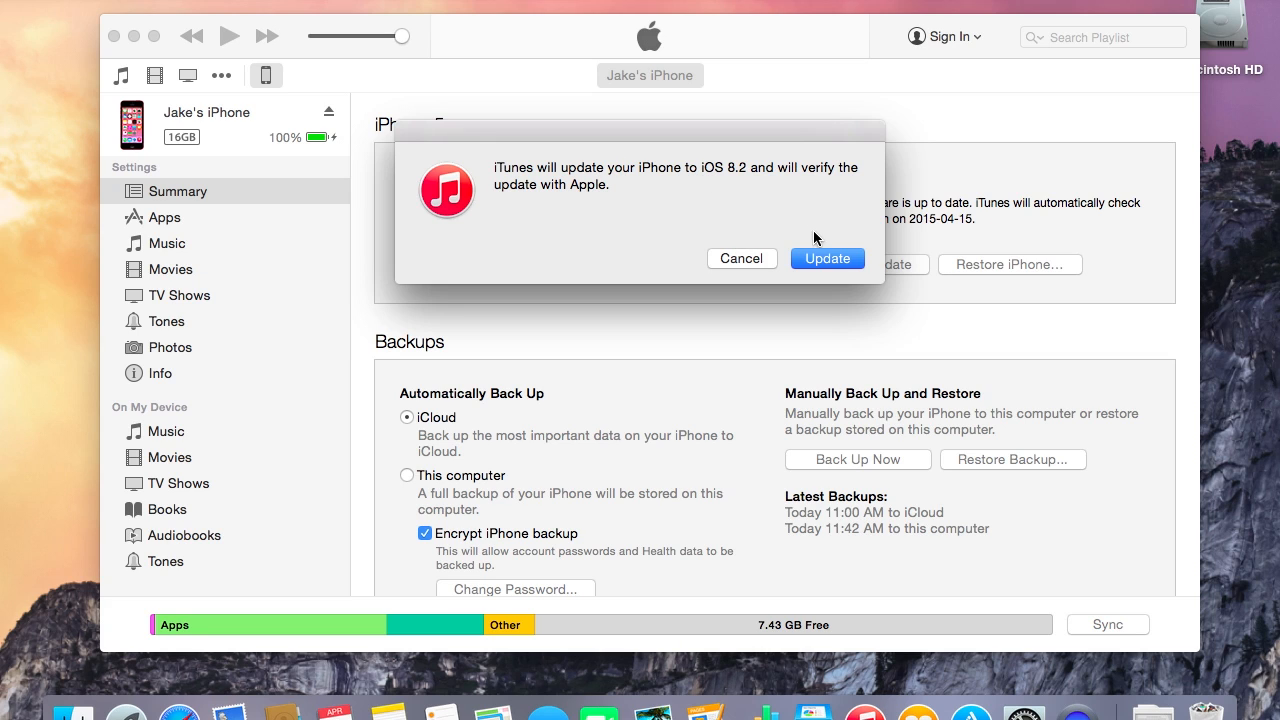
left_click(828, 258)
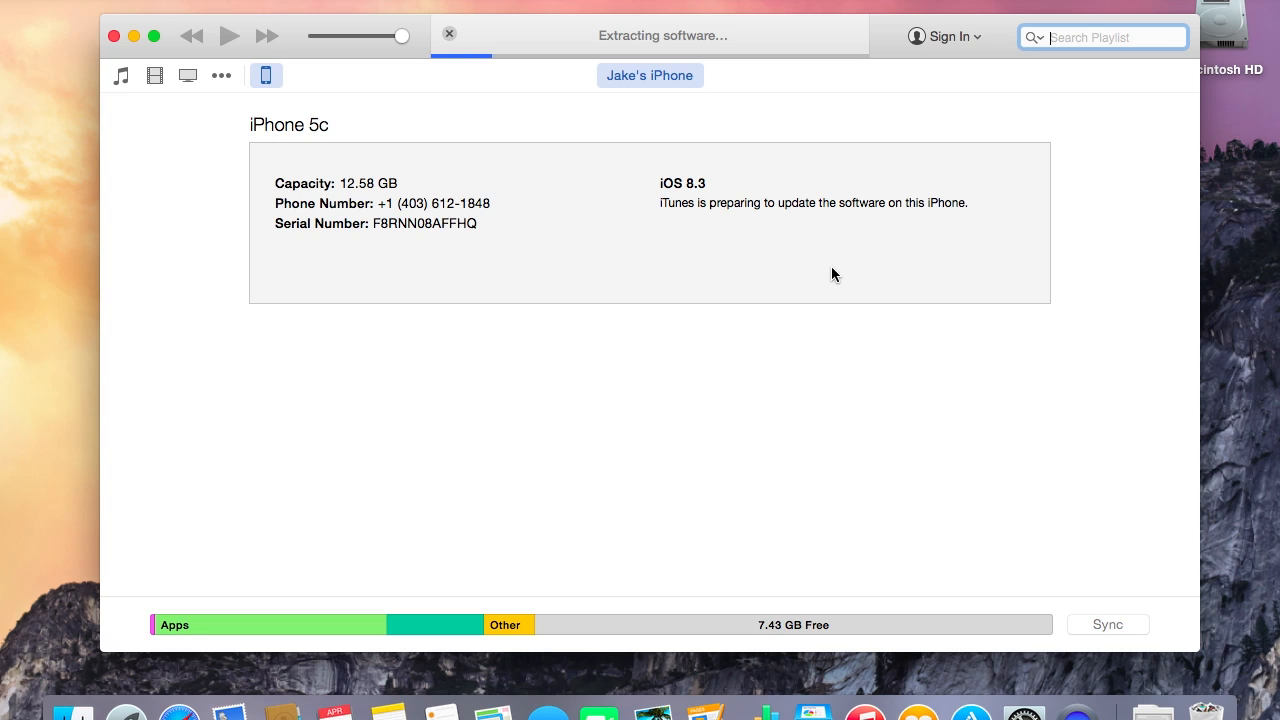
mouse_move(816, 56)
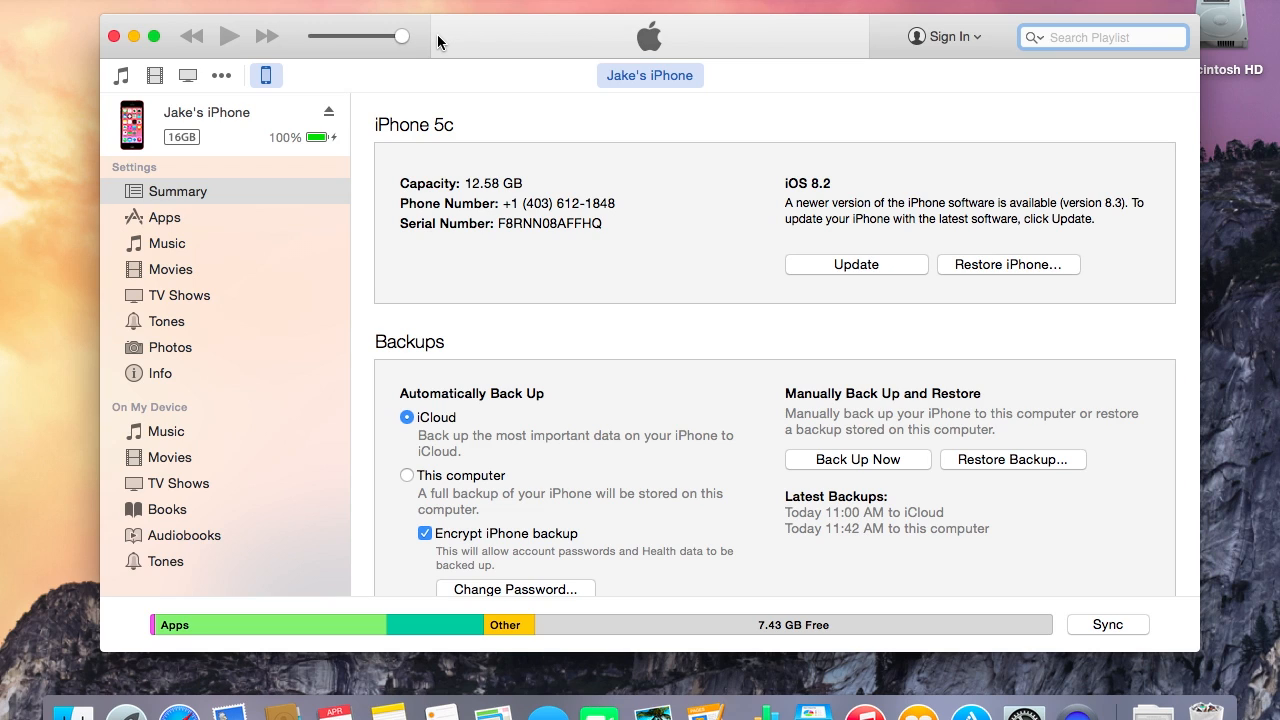
mouse_move(836, 168)
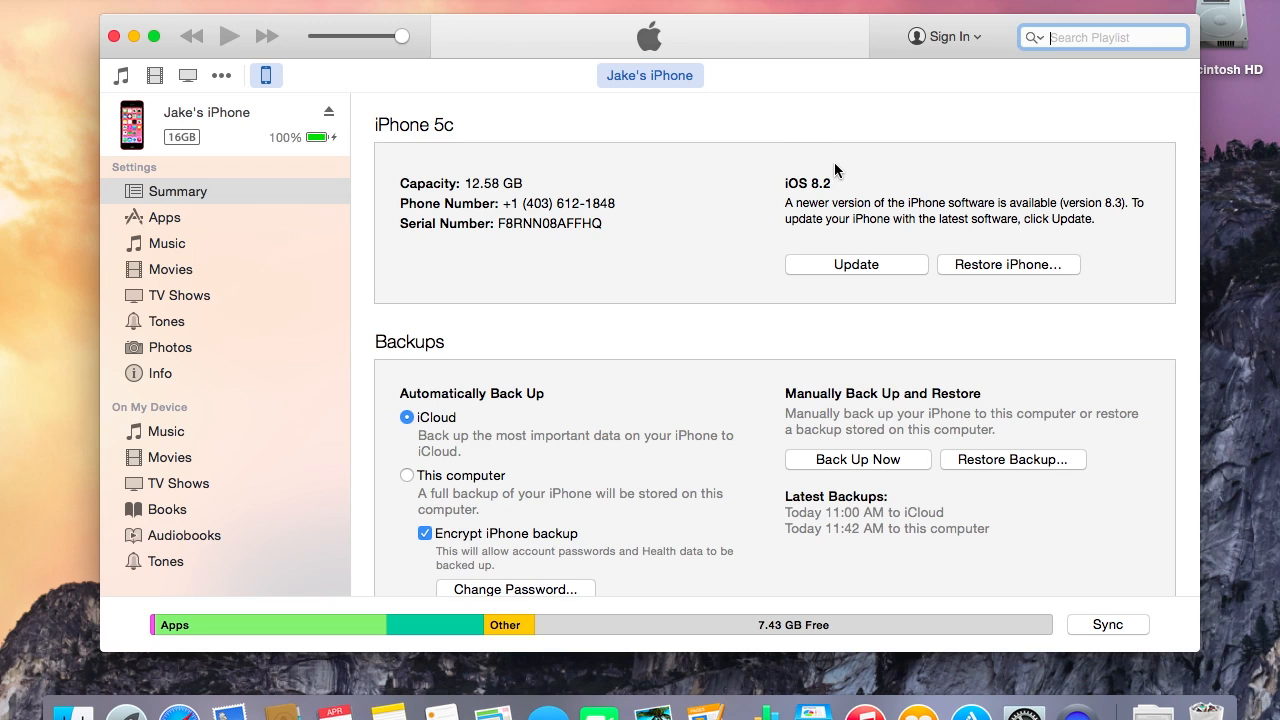
mouse_move(844, 180)
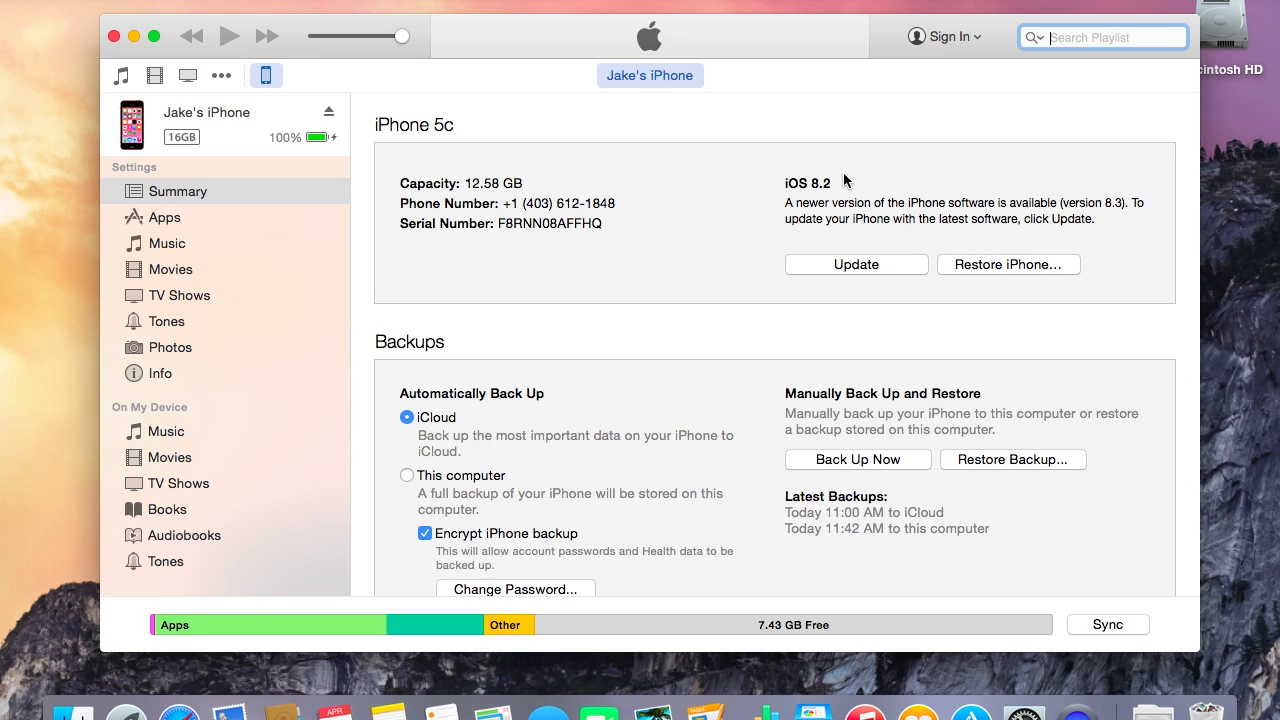
mouse_move(800, 210)
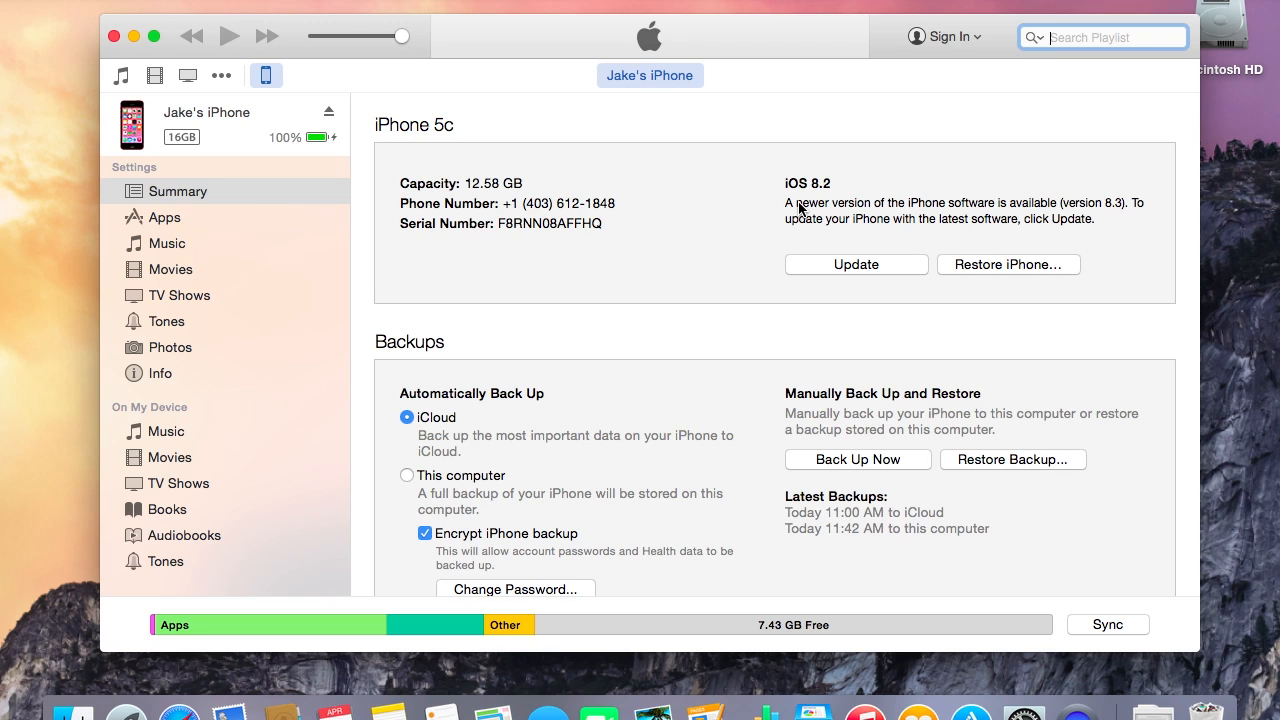
mouse_move(838, 430)
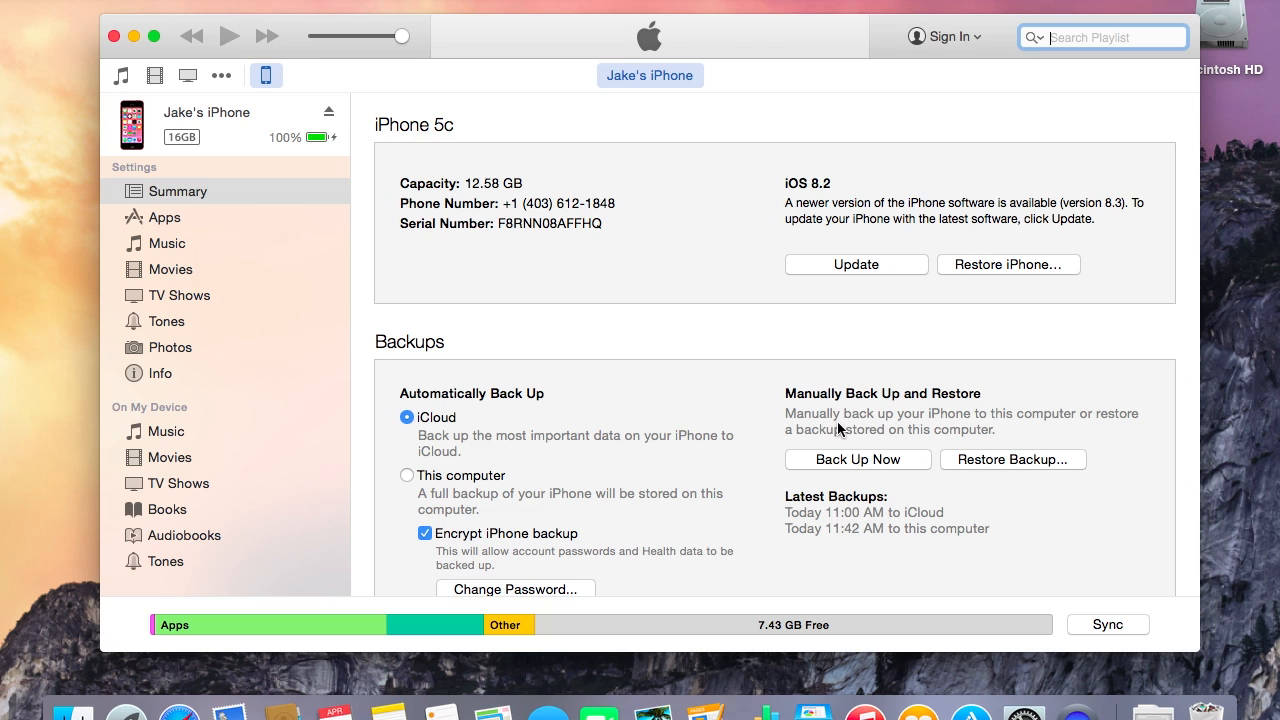
mouse_move(824, 500)
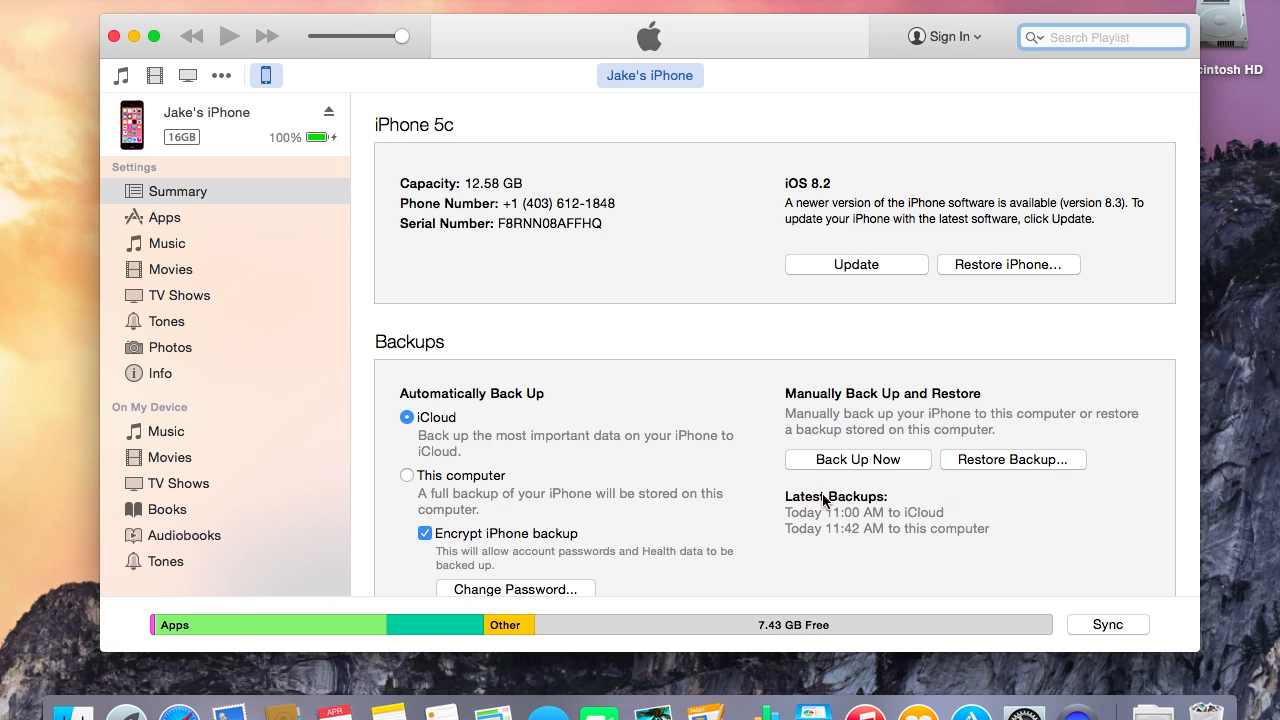
mouse_move(890, 468)
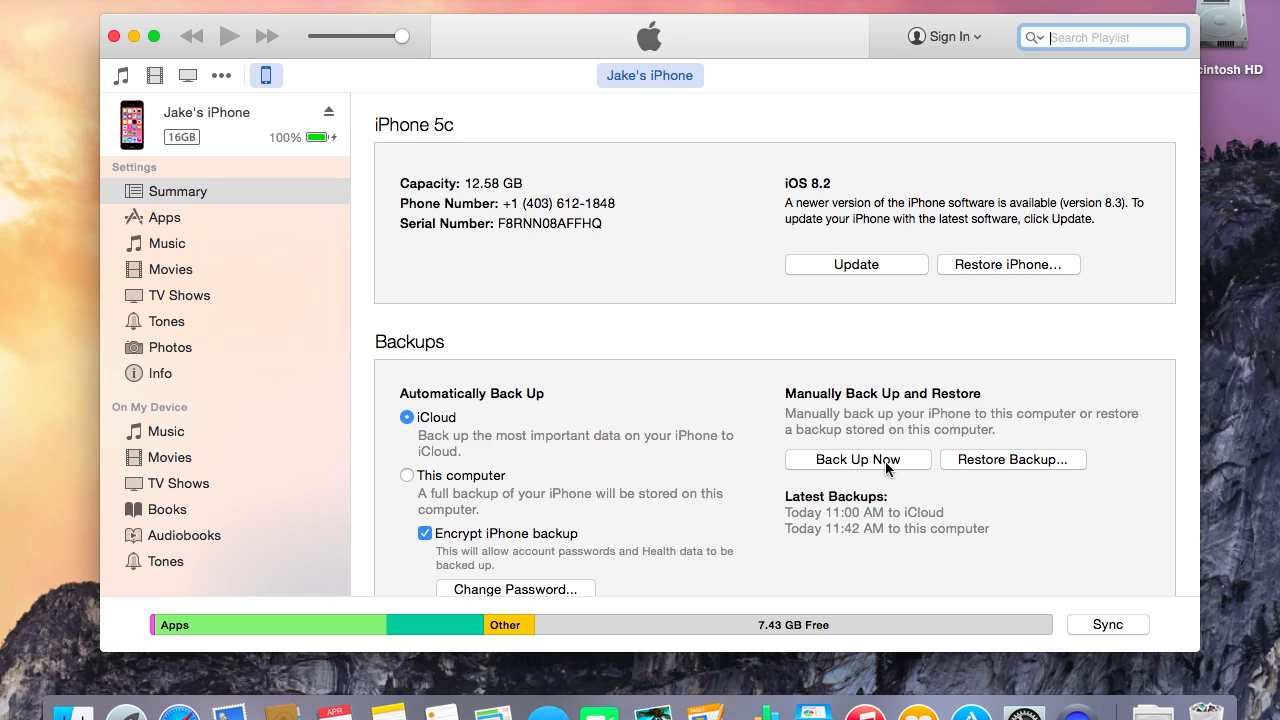
mouse_move(1072, 448)
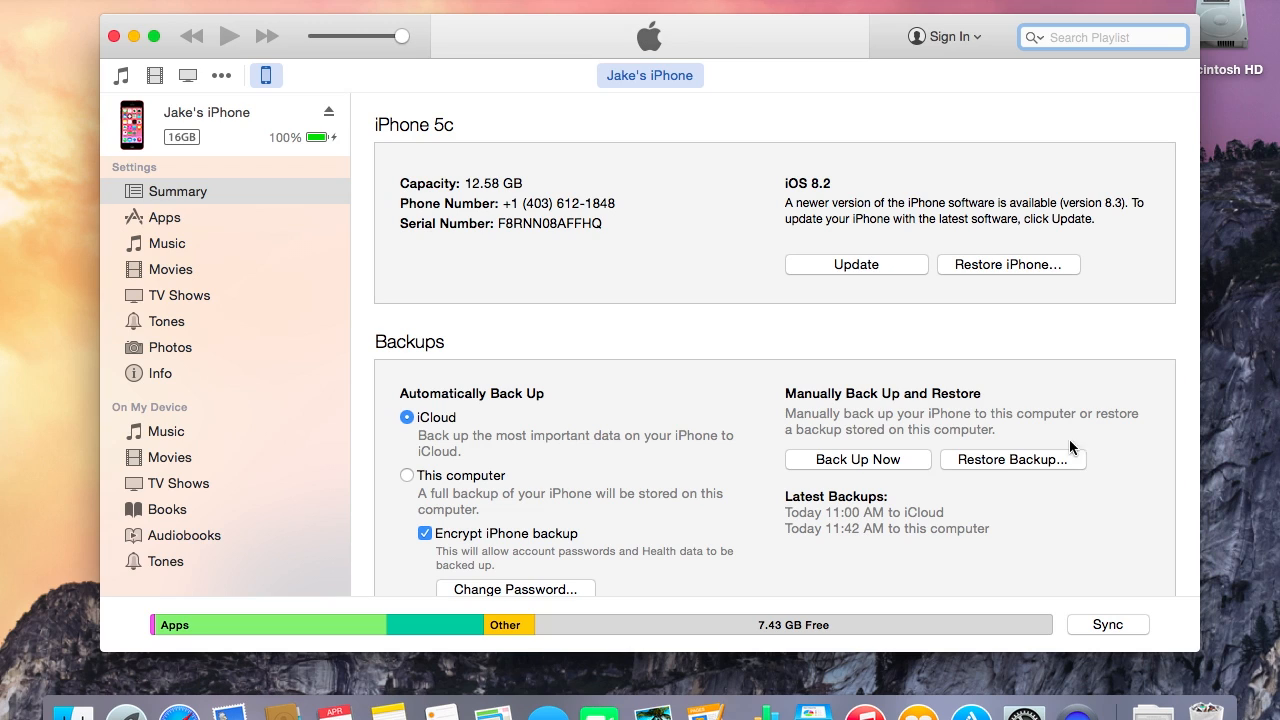
mouse_move(1068, 472)
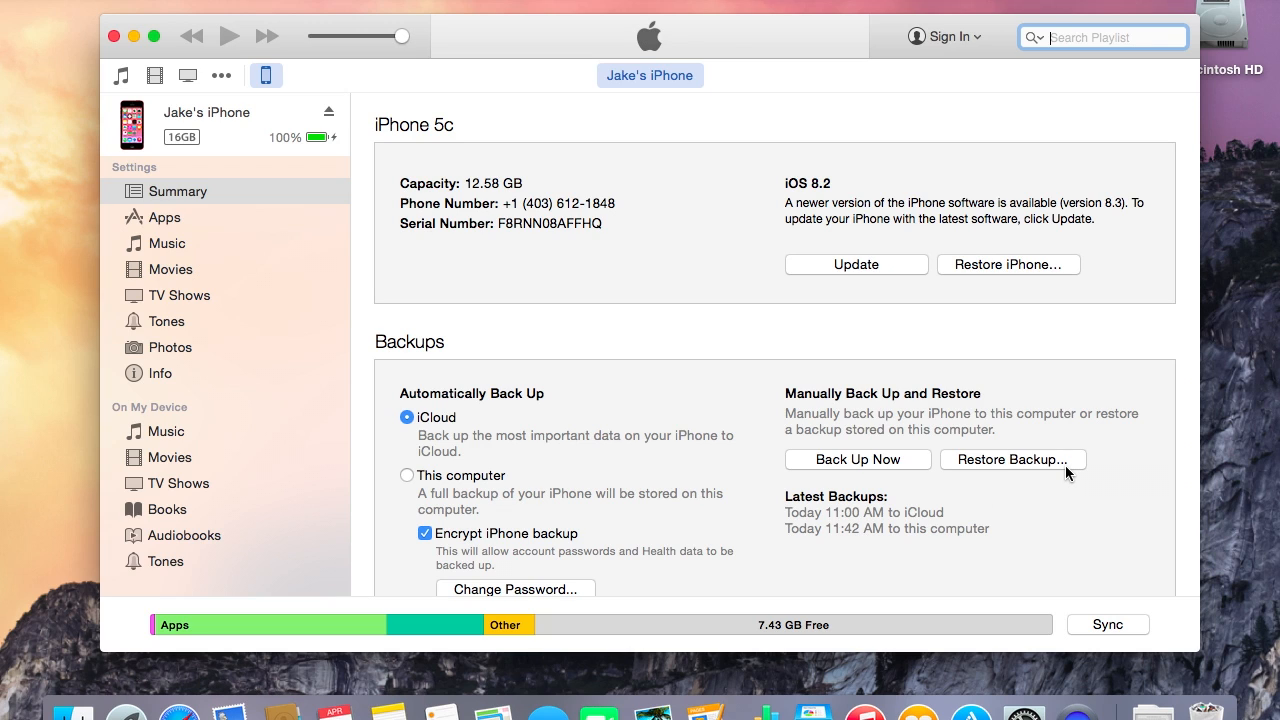
mouse_move(836, 176)
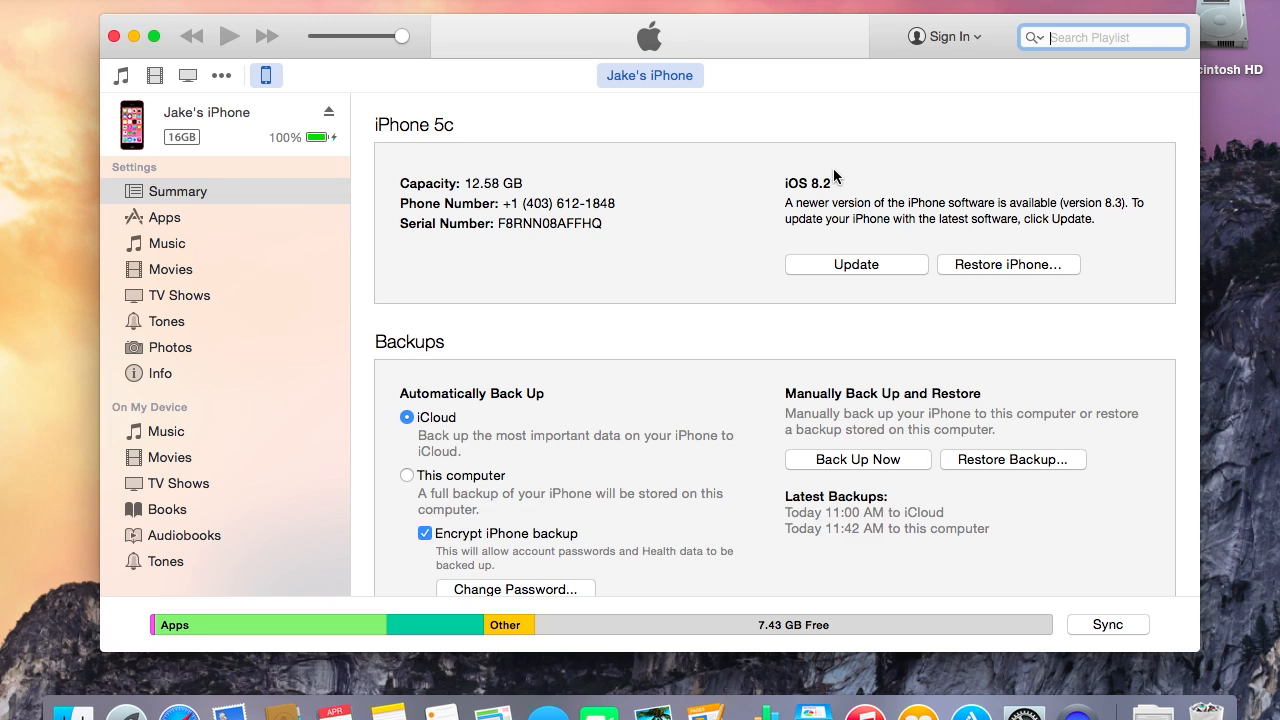